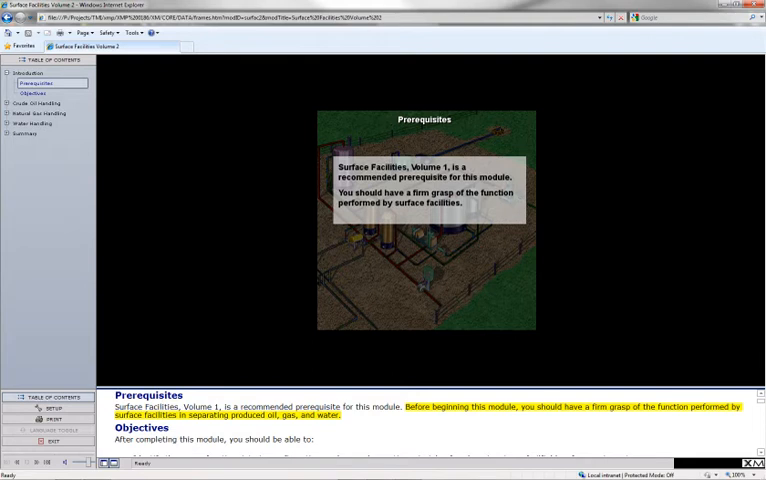
# Advance the module from the Prerequisites slide to the Objectives slide
pyautogui.click(32, 92)
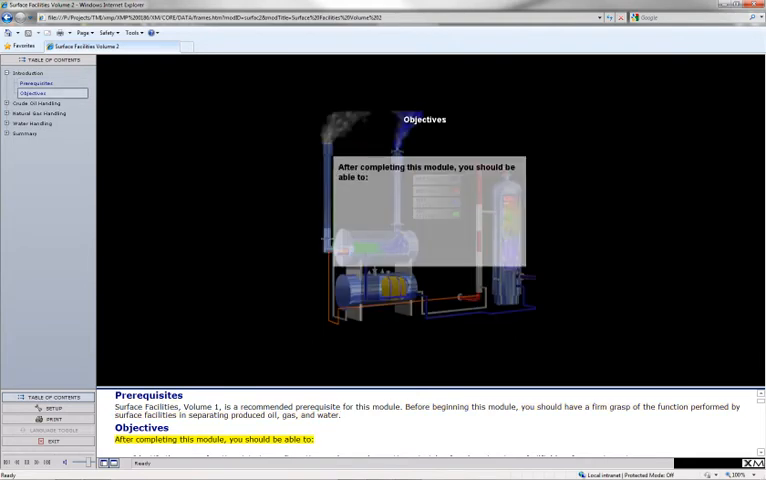